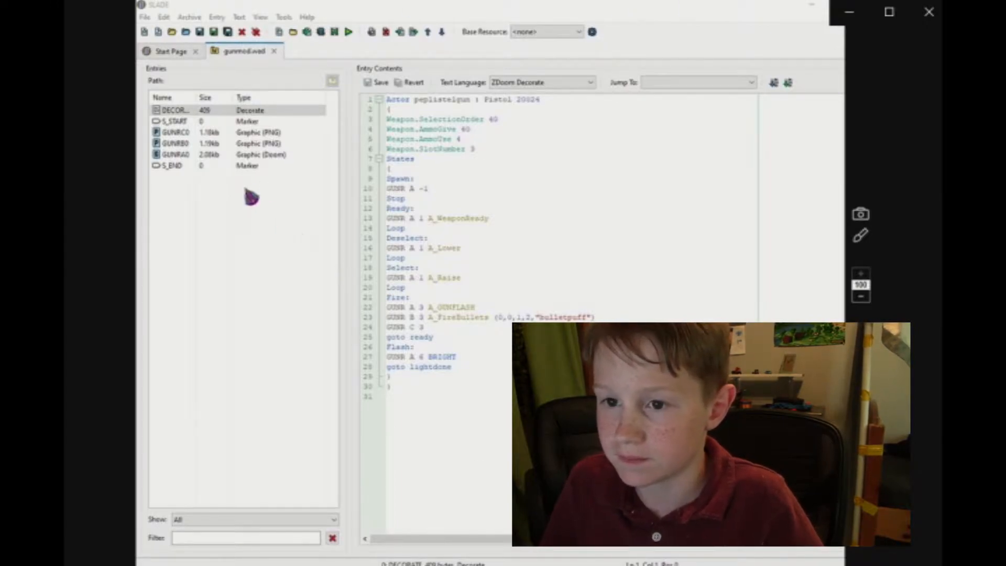
Preview the GUNRA0 gun sprite graphic in gunmod.wad, then the next frame GUNRB0
{"action": "left_click", "coordinate": [175, 155]}
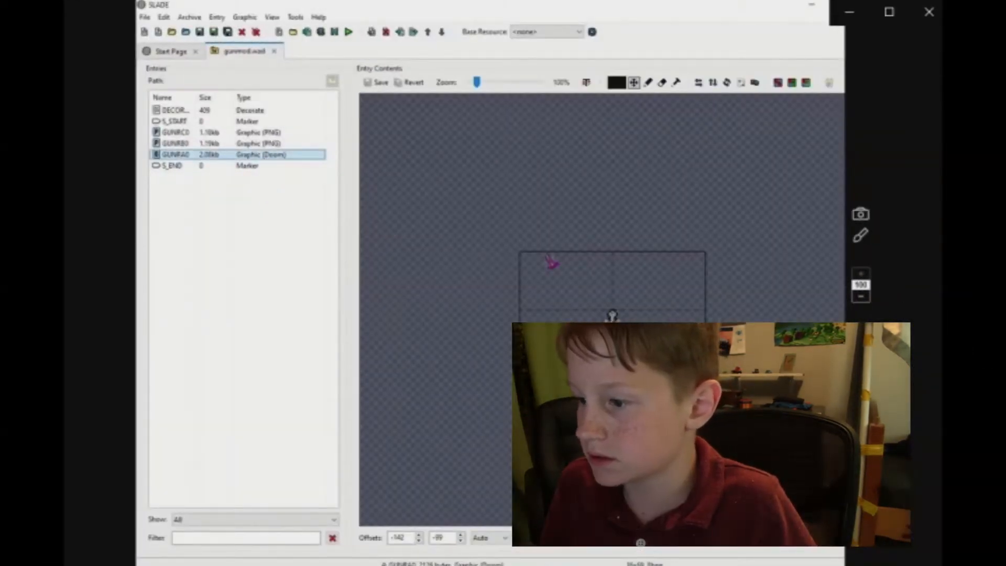
{"action": "left_click", "coordinate": [175, 132]}
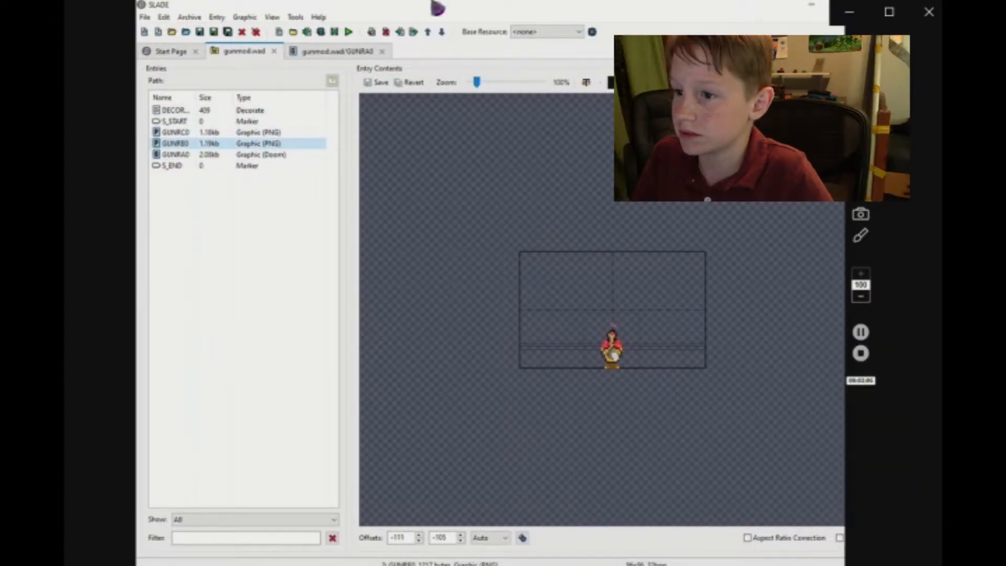
Zoom the GUNRB0 sprite preview up to about 200% to see its pixels
{"action": "left_click_drag", "start_coordinate": [477, 83], "coordinate": [503, 83]}
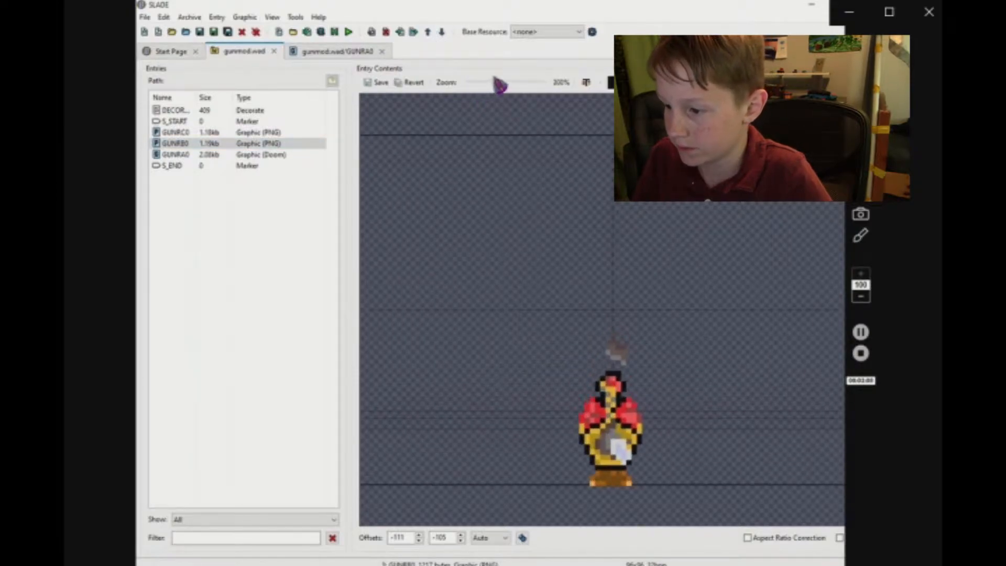
{"action": "left_click_drag", "start_coordinate": [497, 82], "coordinate": [499, 82]}
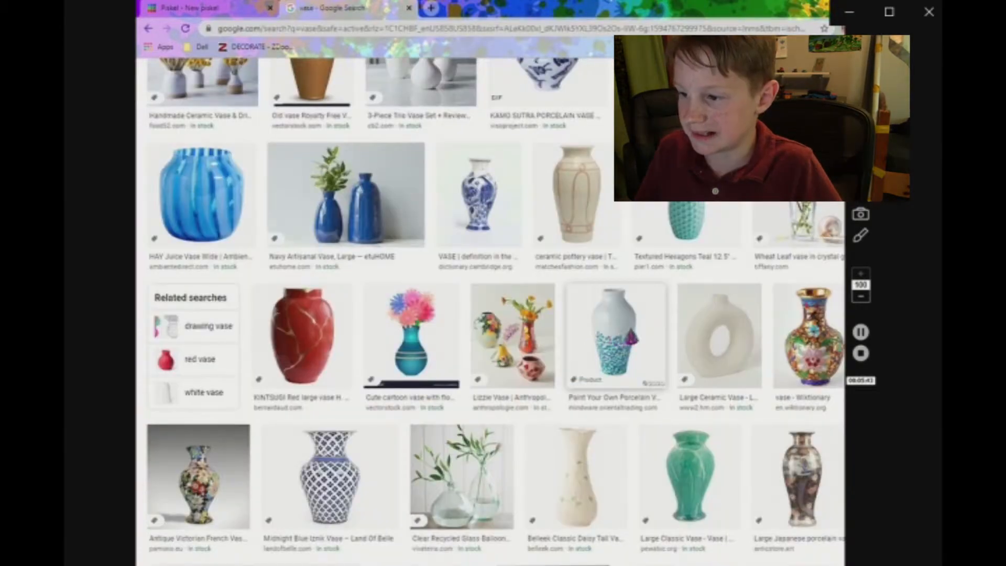
Select the white porcelain vase with blue and green dots from the image results
{"action": "left_click", "coordinate": [616, 335]}
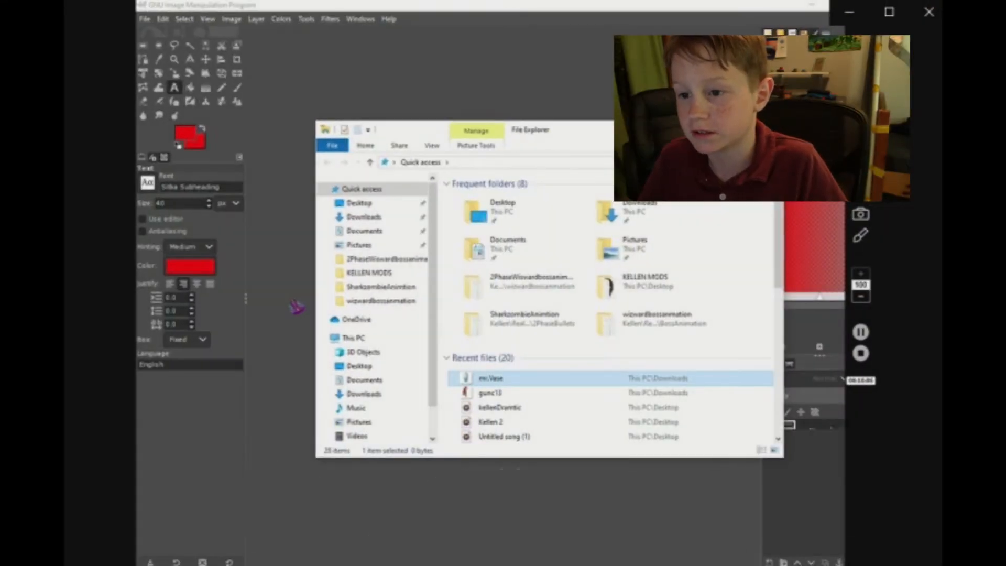
Open mr.Vase, trace its shoulder and neck with Free Select, and create an 808×808 image
{"action": "double_click", "coordinate": [491, 378]}
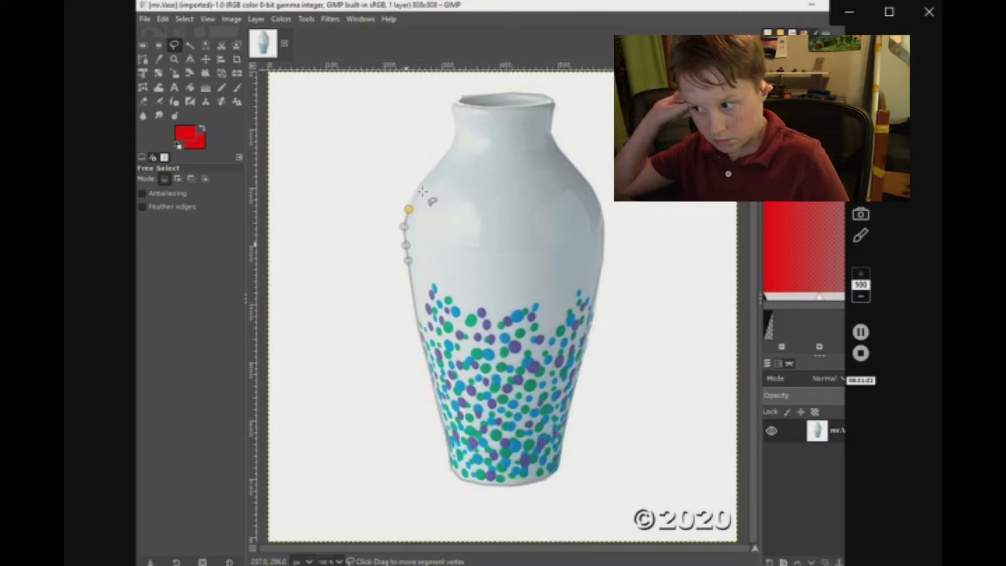
{"action": "left_click_drag", "start_coordinate": [409, 209], "coordinate": [455, 119]}
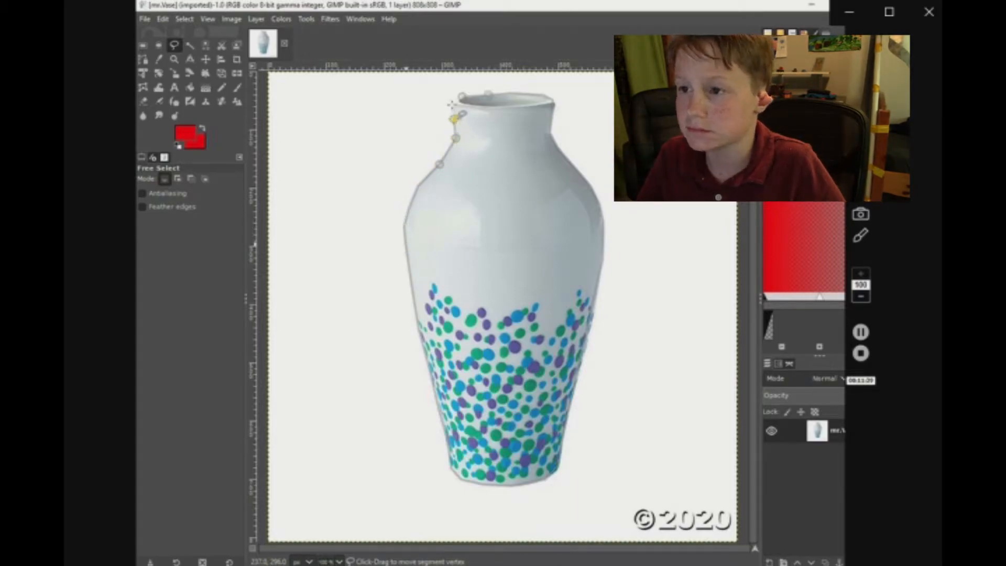
{"action": "left_click", "coordinate": [457, 101]}
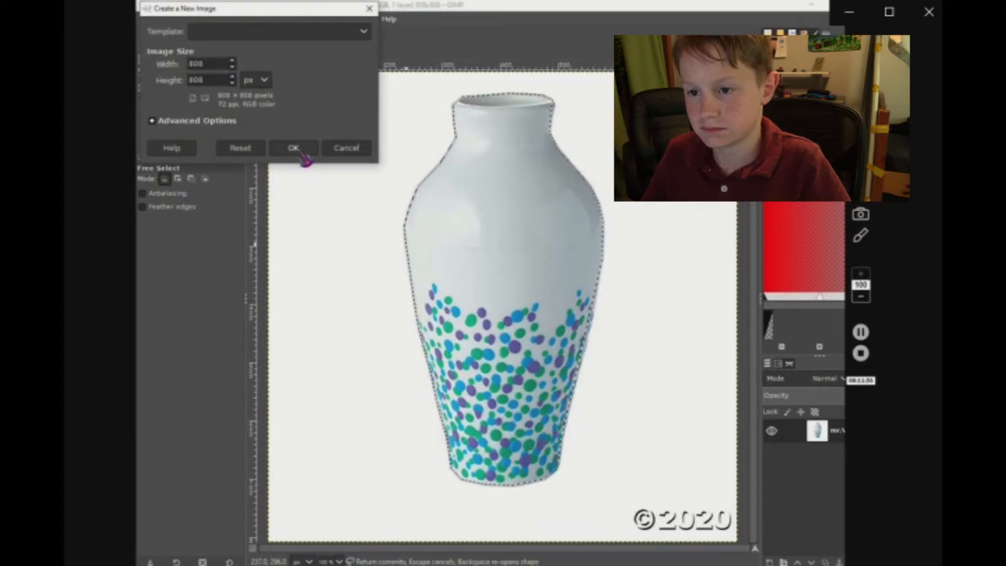
{"action": "left_click", "coordinate": [294, 147]}
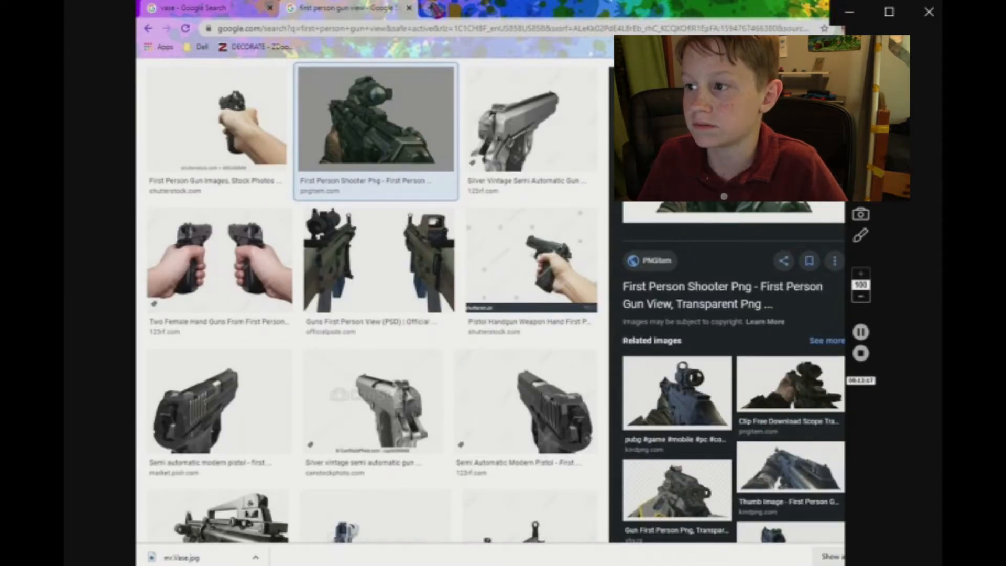
Search Google Images for 'gun magazine holder' in a new tab
{"action": "left_click", "coordinate": [569, 8]}
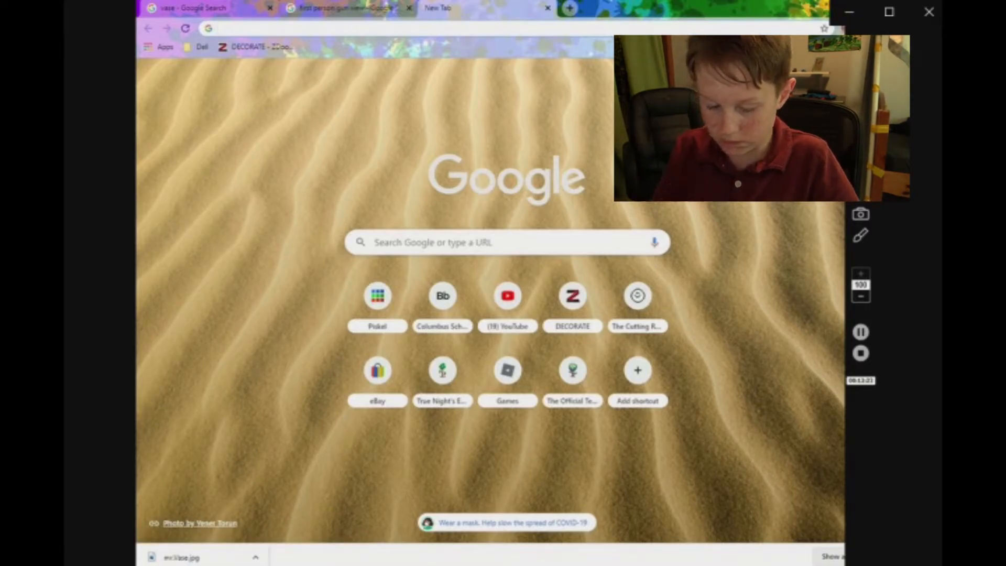
{"action": "type", "text": "gun mag"}
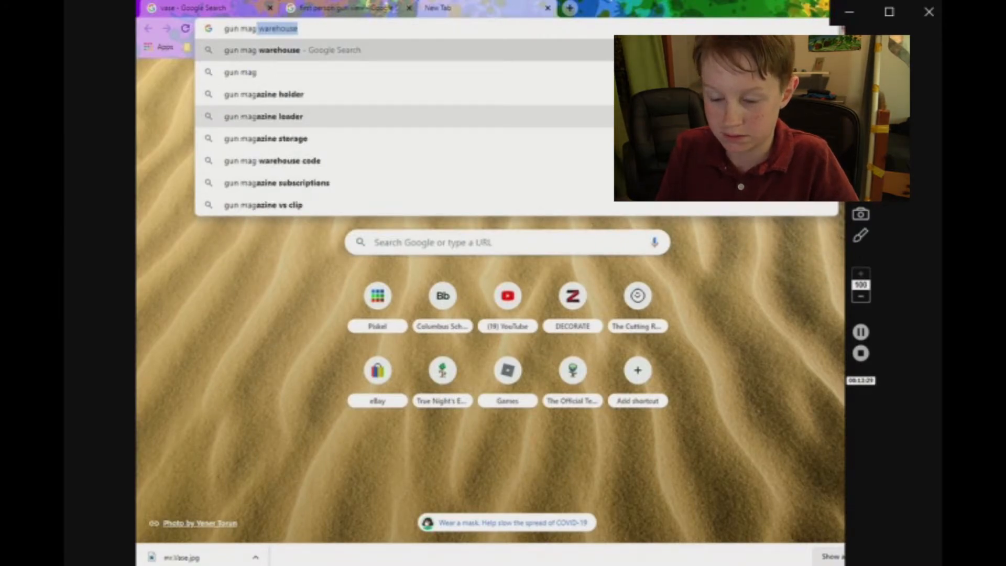
{"action": "left_click", "coordinate": [264, 94]}
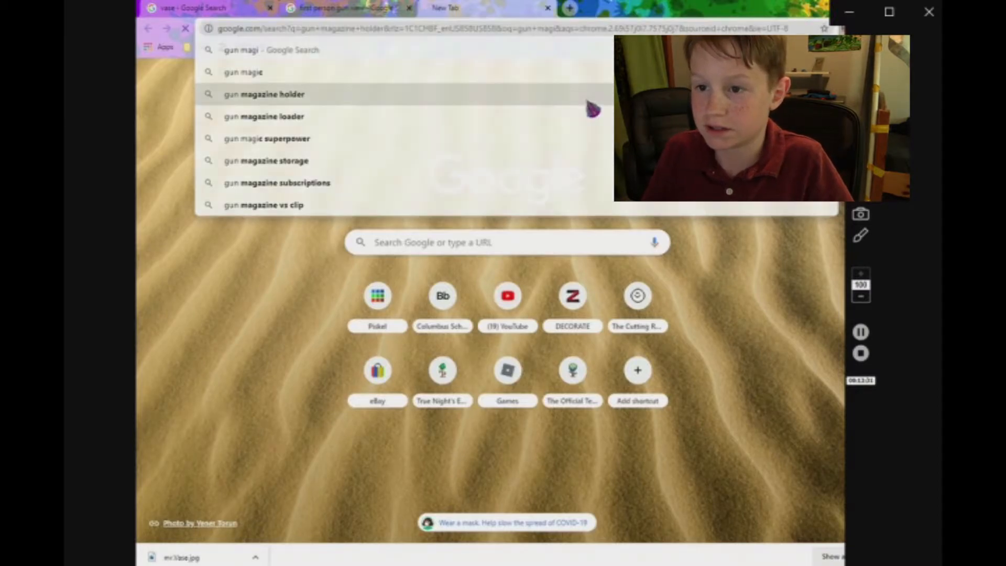
{"action": "left_click", "coordinate": [263, 94]}
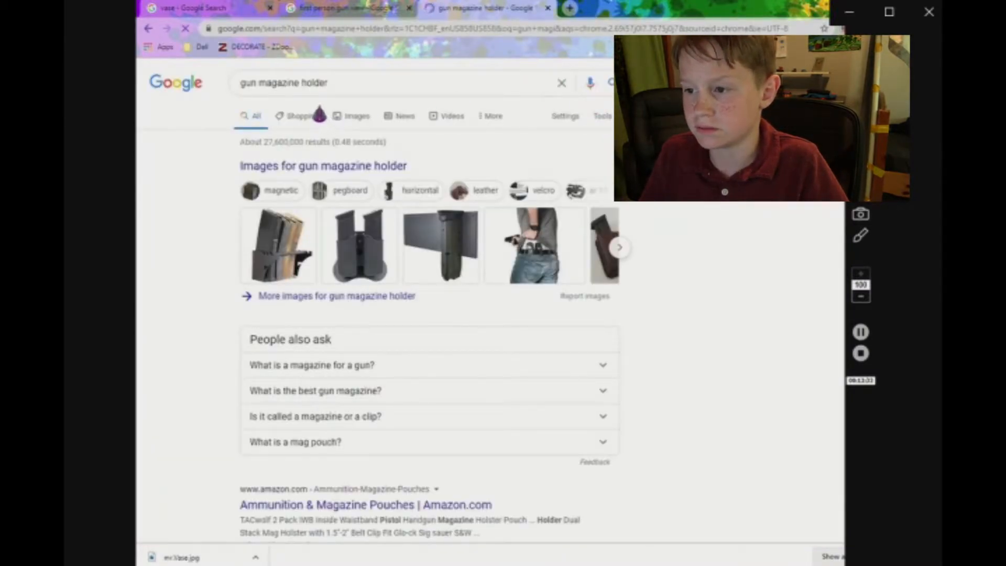
{"action": "left_click", "coordinate": [349, 110]}
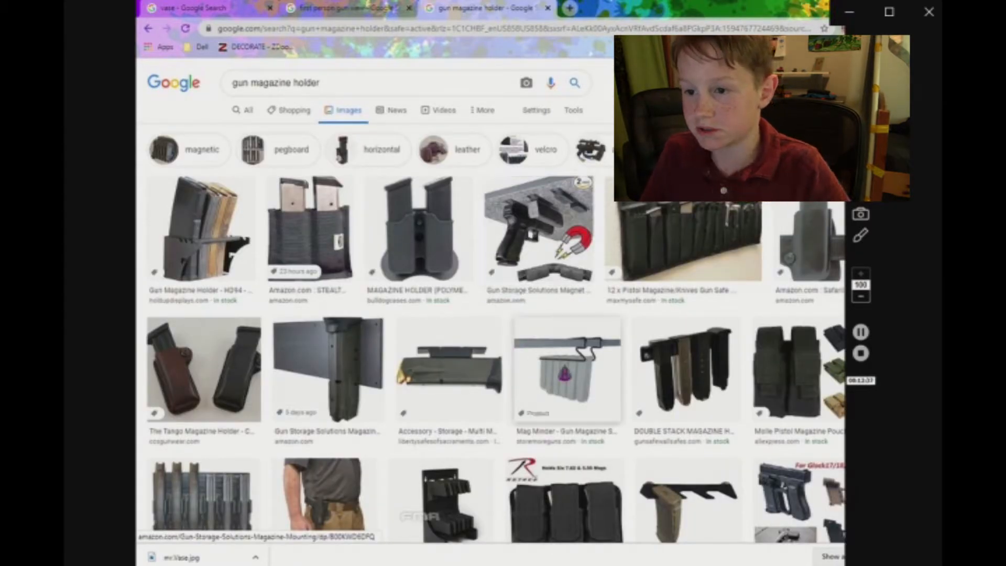
Save the magnetic magazine holder picture into Downloads as 'gunloder'
{"action": "scroll", "scroll_direction": "down", "scroll_amount": 3}
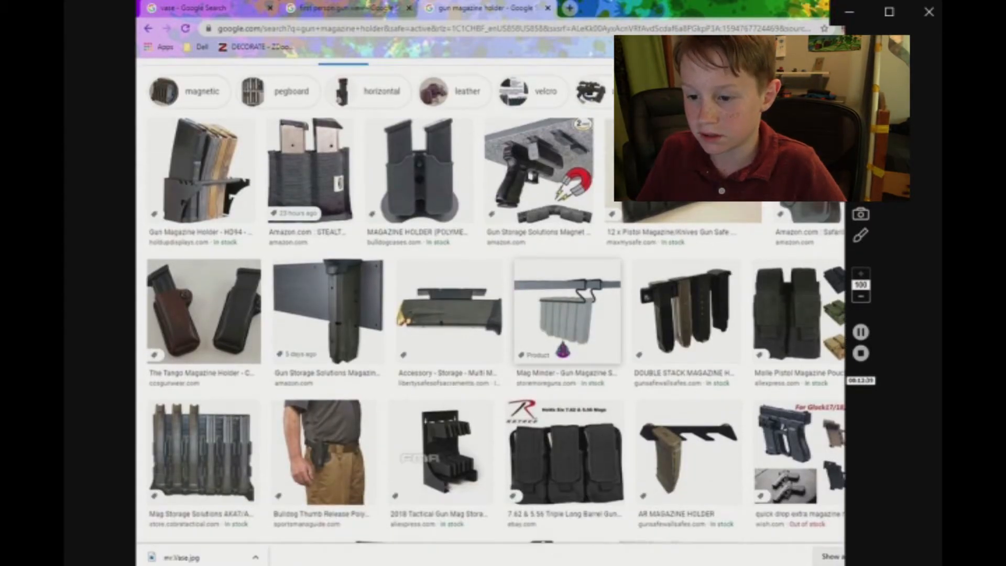
{"action": "scroll", "scroll_direction": "down", "scroll_amount": 3}
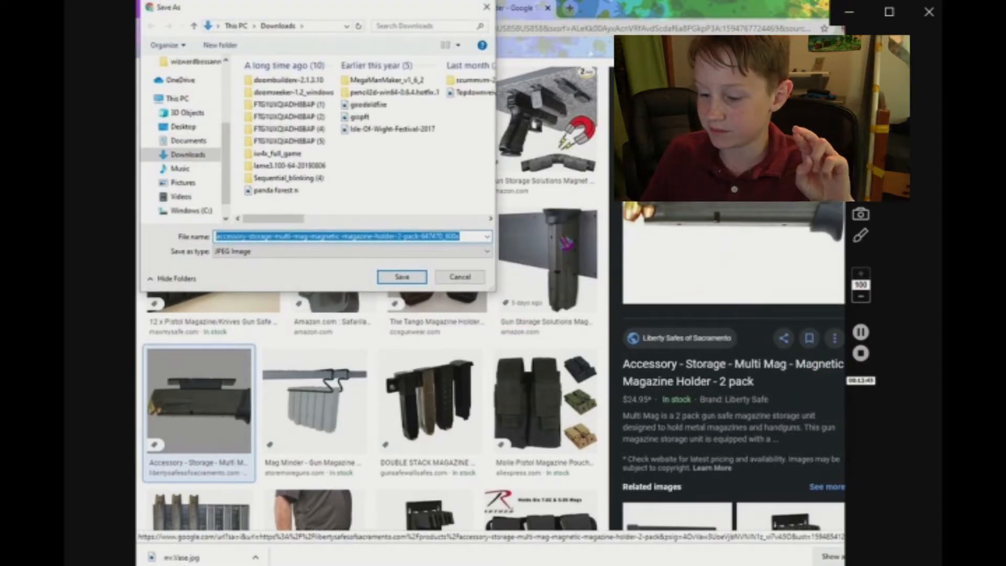
{"action": "type", "text": "gunlodel"}
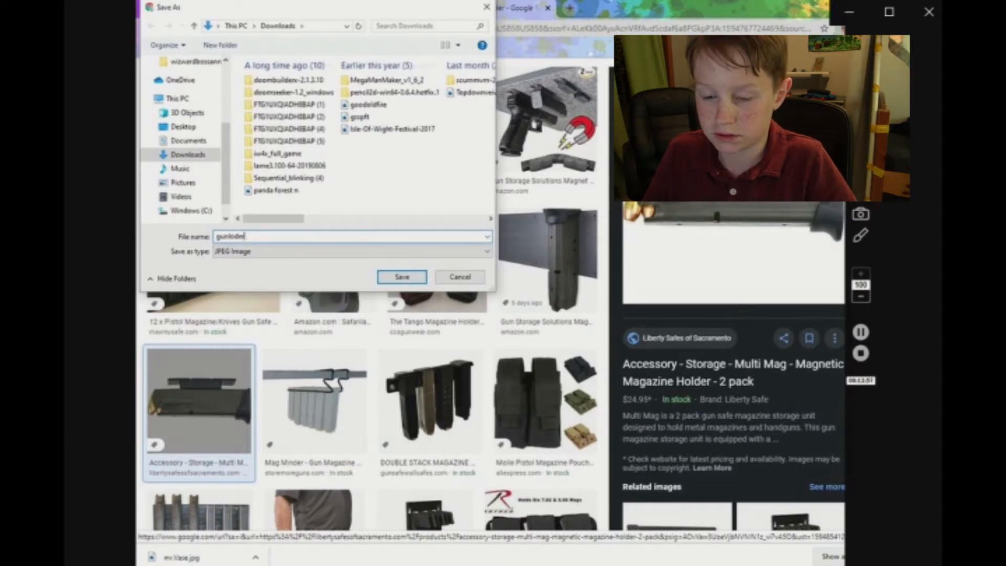
{"action": "left_click", "coordinate": [401, 277]}
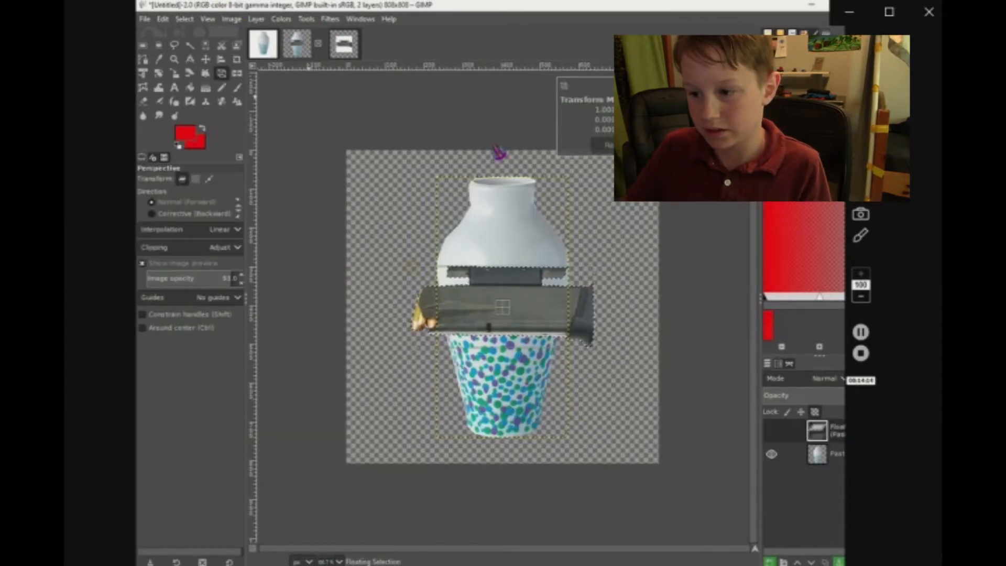
Merge the layers, choosing how the merged layer is sized, and paste the magazine
{"action": "right_click", "coordinate": [816, 433]}
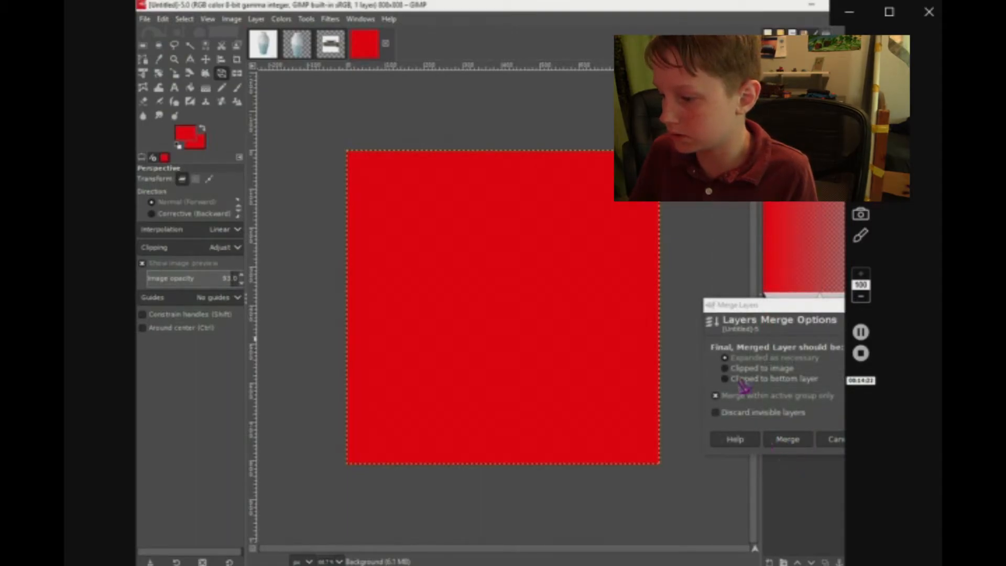
{"action": "left_click", "coordinate": [786, 439]}
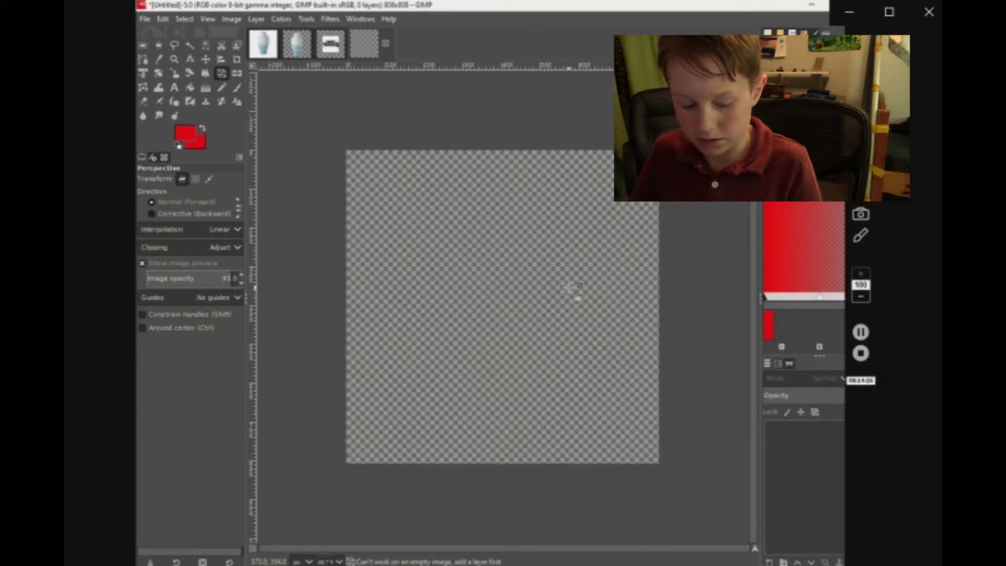
{"action": "key", "text": "ctrl+v"}
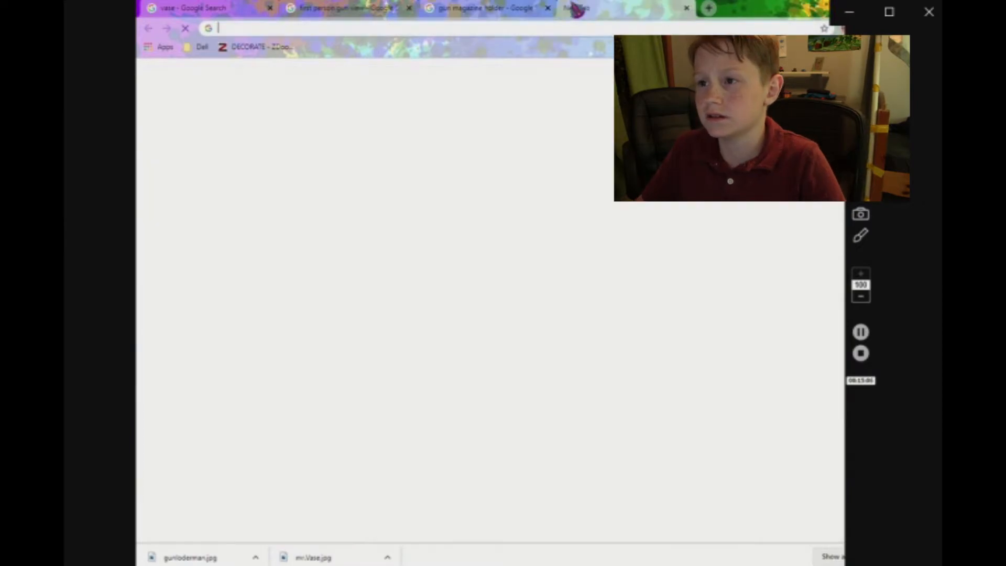
Search images for 'air bags' and bring up the two-airbags photo's save options
{"action": "type", "text": "air"}
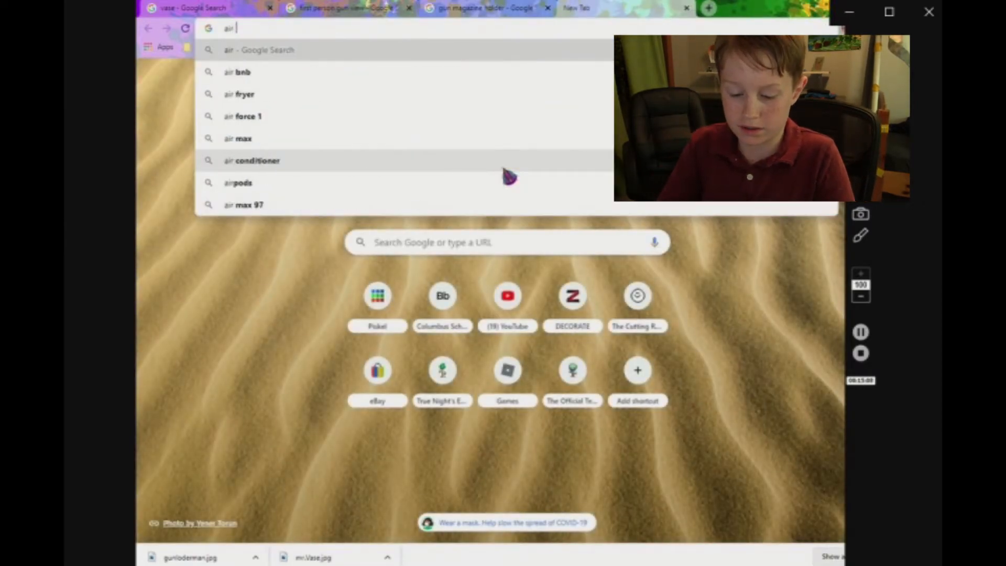
{"action": "type", "text": "bags"}
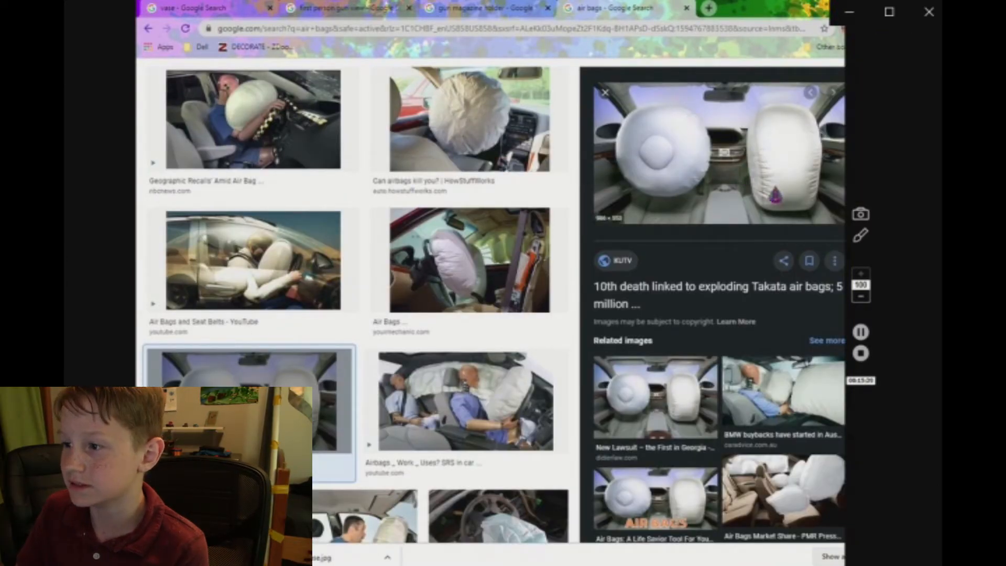
{"action": "right_click", "coordinate": [719, 154]}
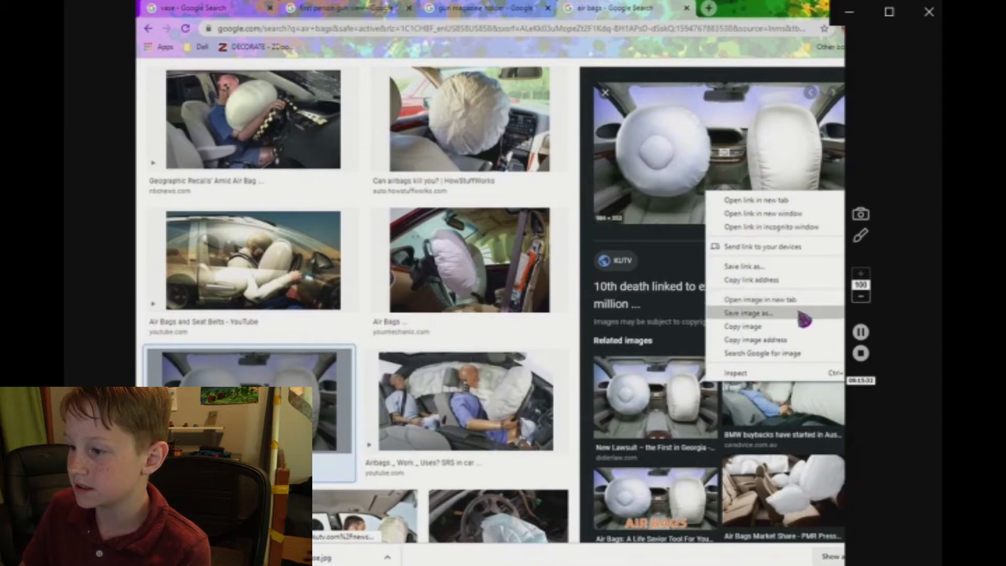
Replace the default file name with a new one and save the airbag photo
{"action": "left_click", "coordinate": [748, 313]}
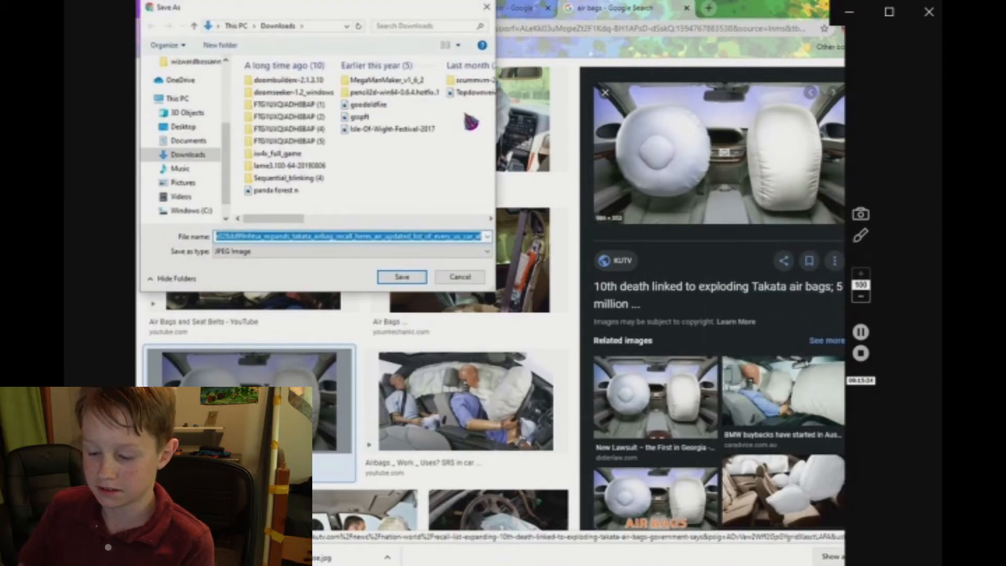
{"action": "key", "text": "delete"}
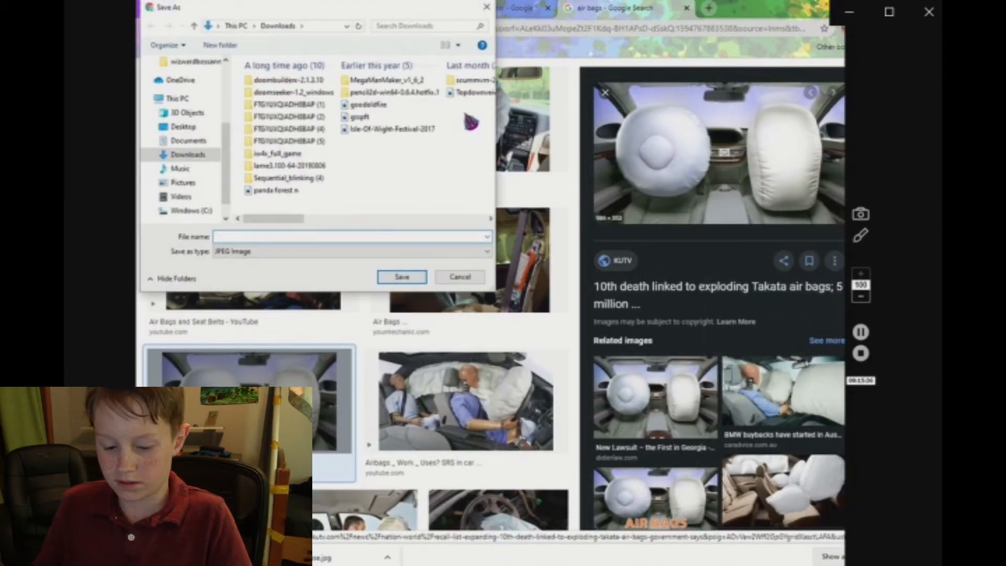
{"action": "type", "text": "bags"}
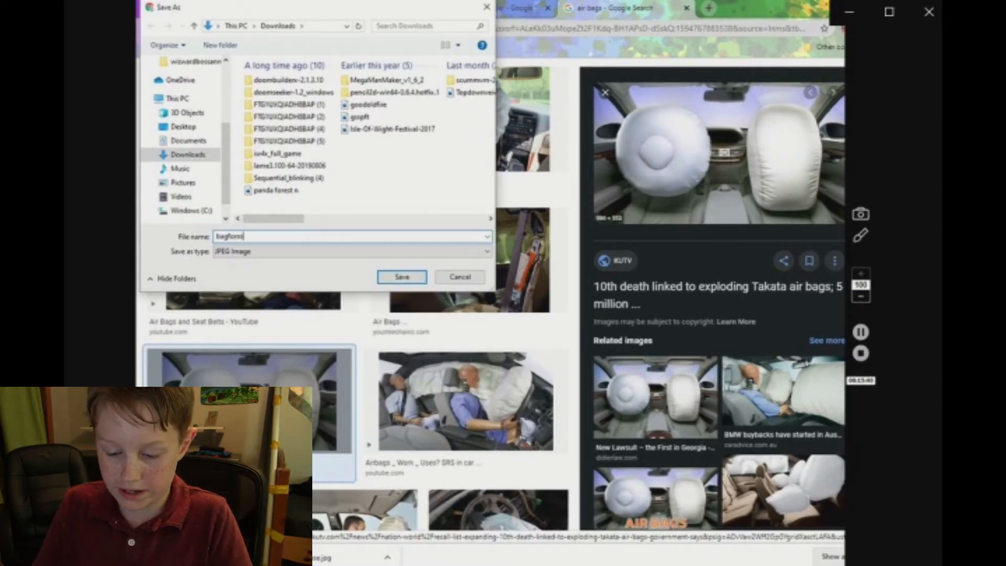
{"action": "left_click", "coordinate": [401, 276]}
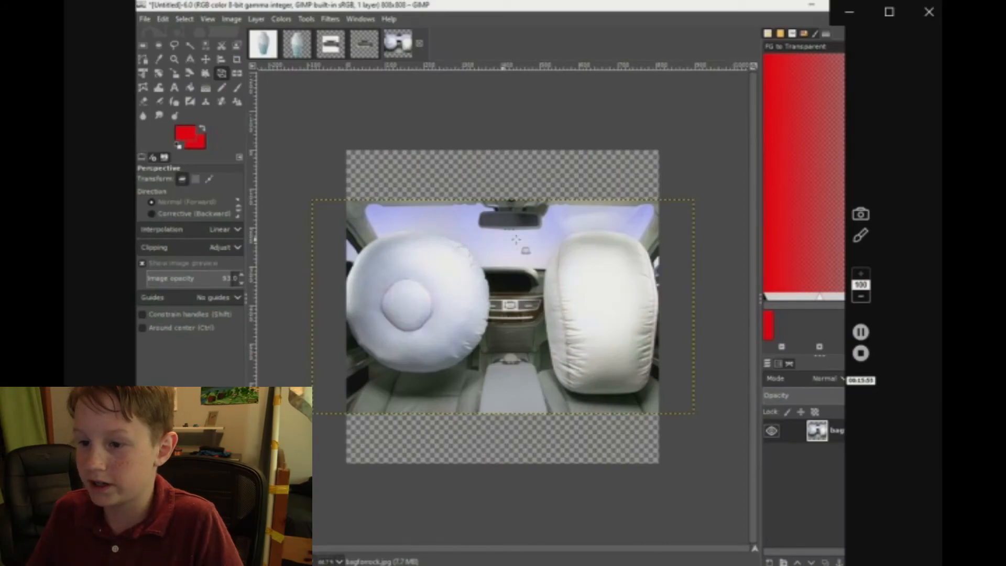
Outline the upright right-hand airbag with Free Select to cut it out
{"action": "left_click", "coordinate": [175, 45]}
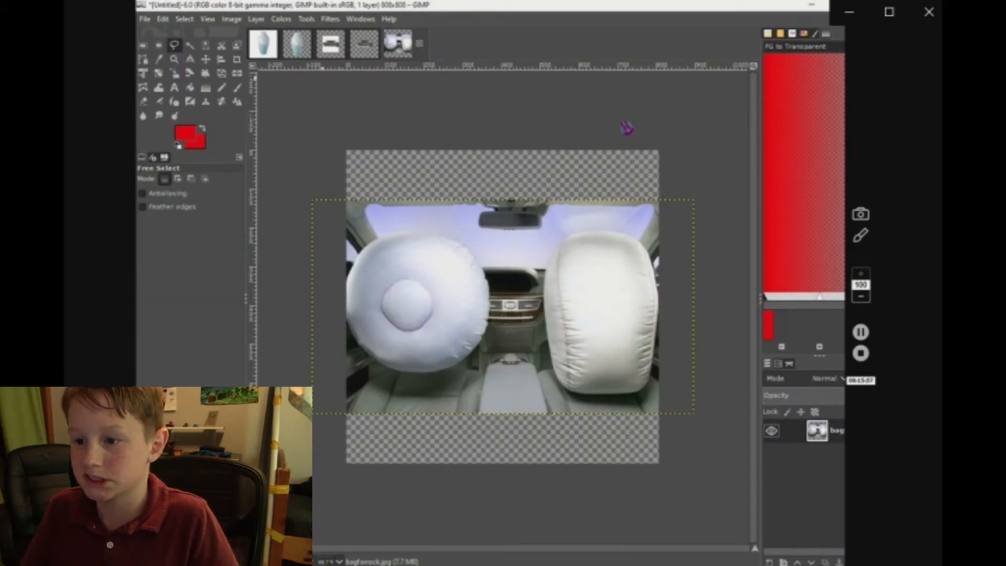
{"action": "mouse_move", "coordinate": [578, 174]}
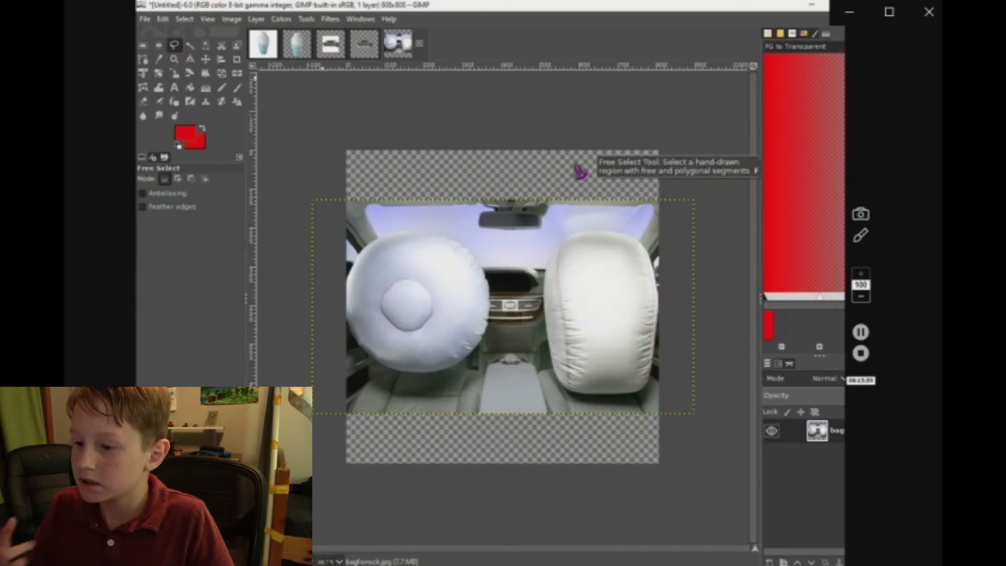
{"action": "mouse_move", "coordinate": [594, 221]}
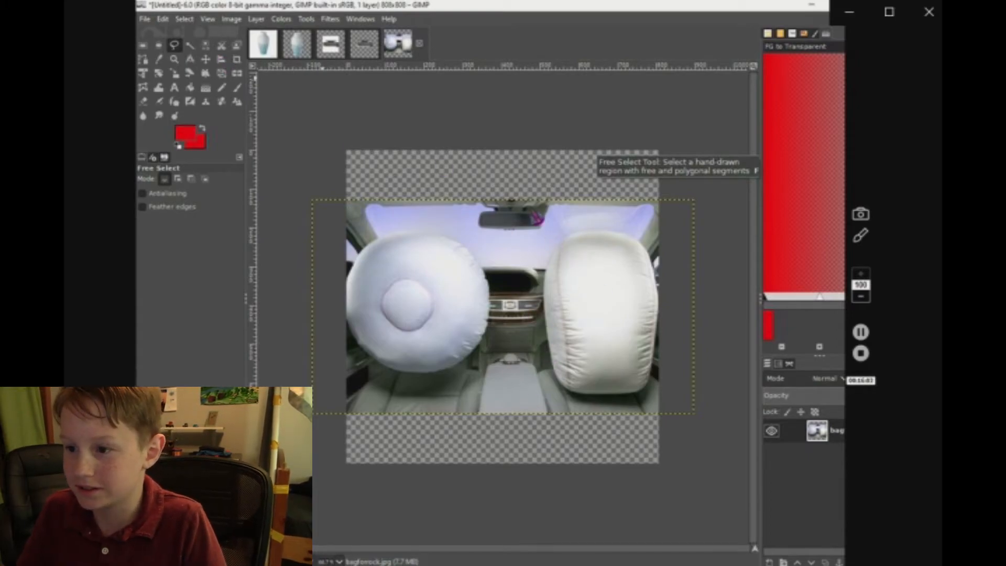
{"action": "left_click", "coordinate": [577, 232]}
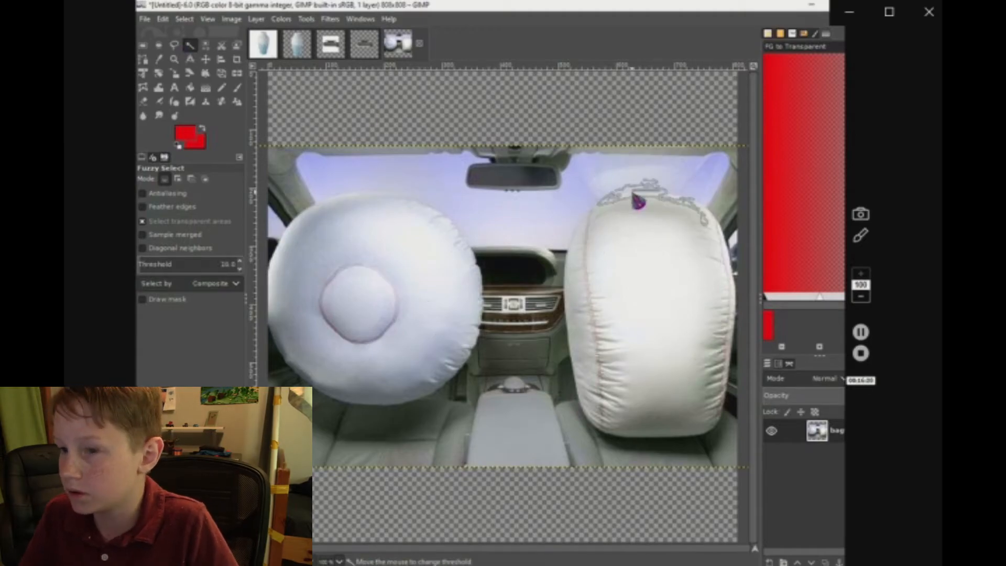
{"action": "left_click", "coordinate": [174, 45]}
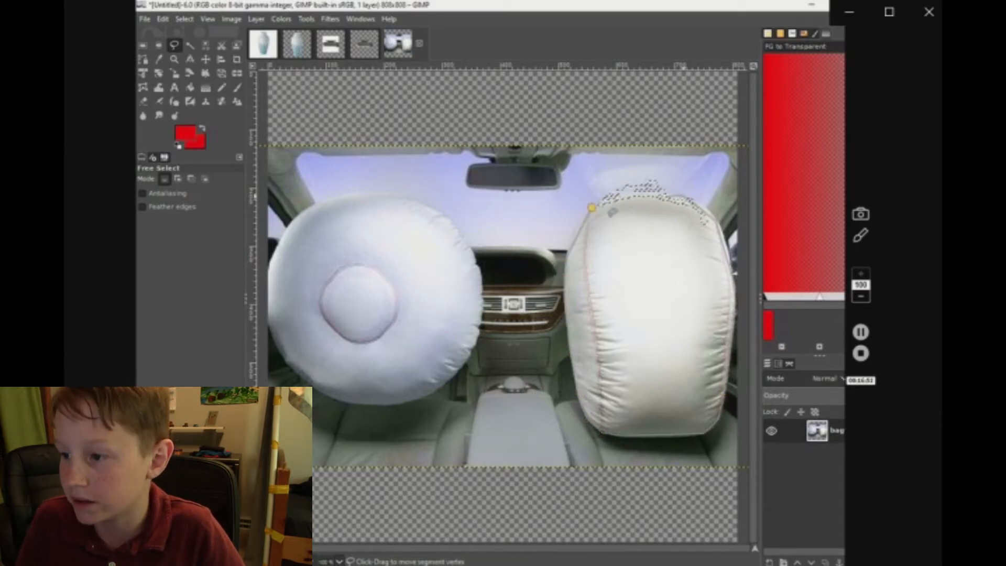
{"action": "left_click", "coordinate": [145, 18]}
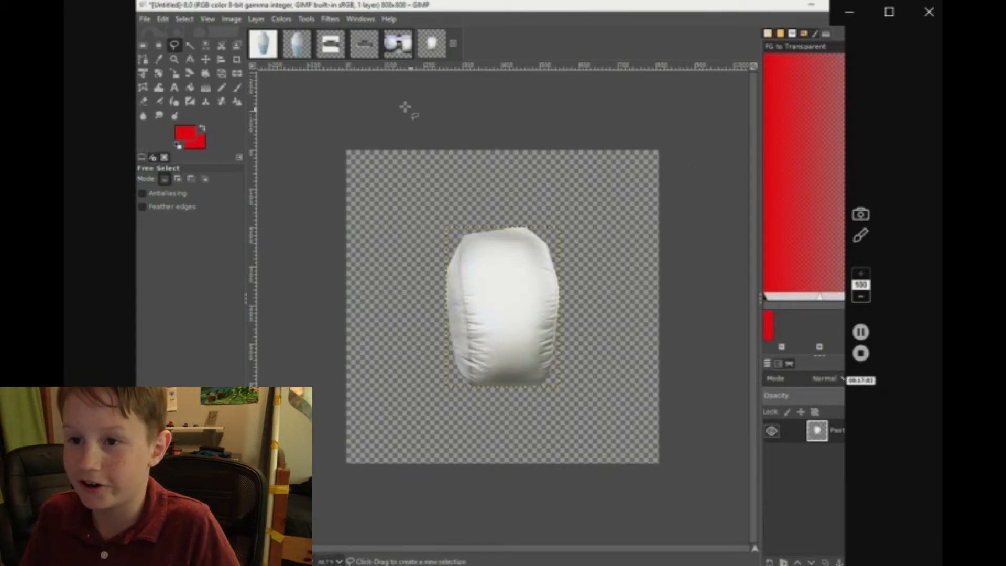
Apply Colors > Colorize with a red colour to the cut-out airbag
{"action": "left_click", "coordinate": [280, 19]}
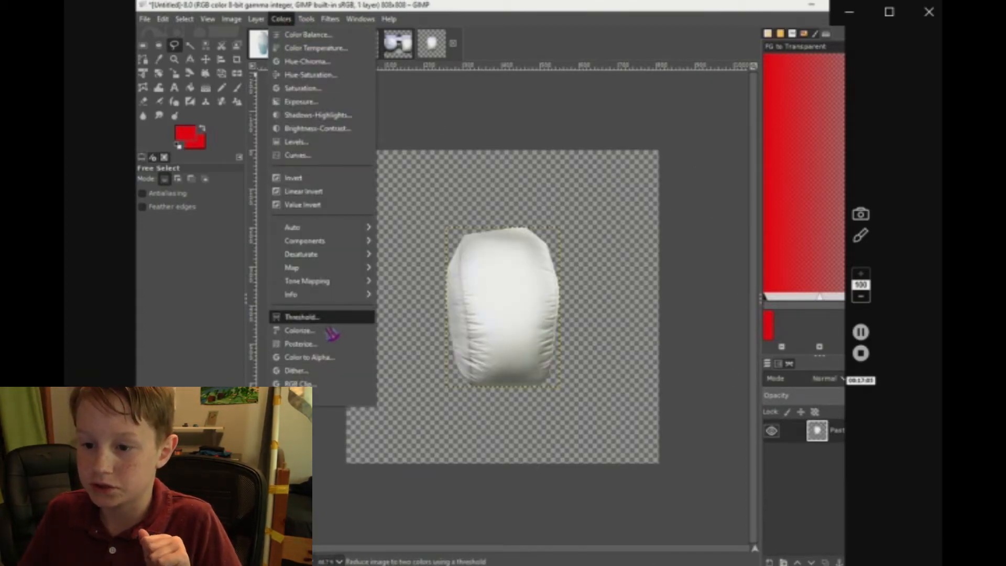
{"action": "left_click", "coordinate": [299, 330]}
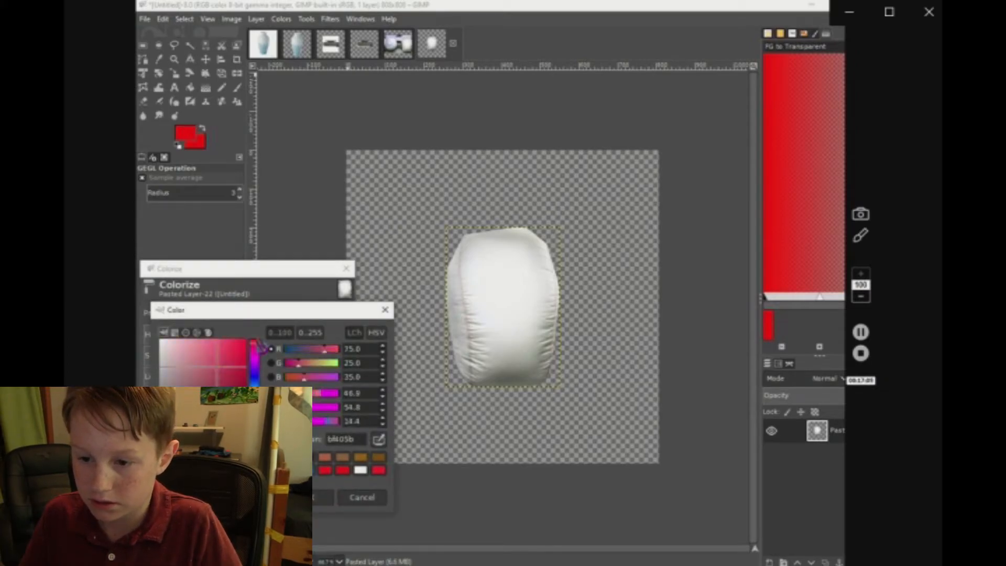
{"action": "left_click", "coordinate": [385, 309]}
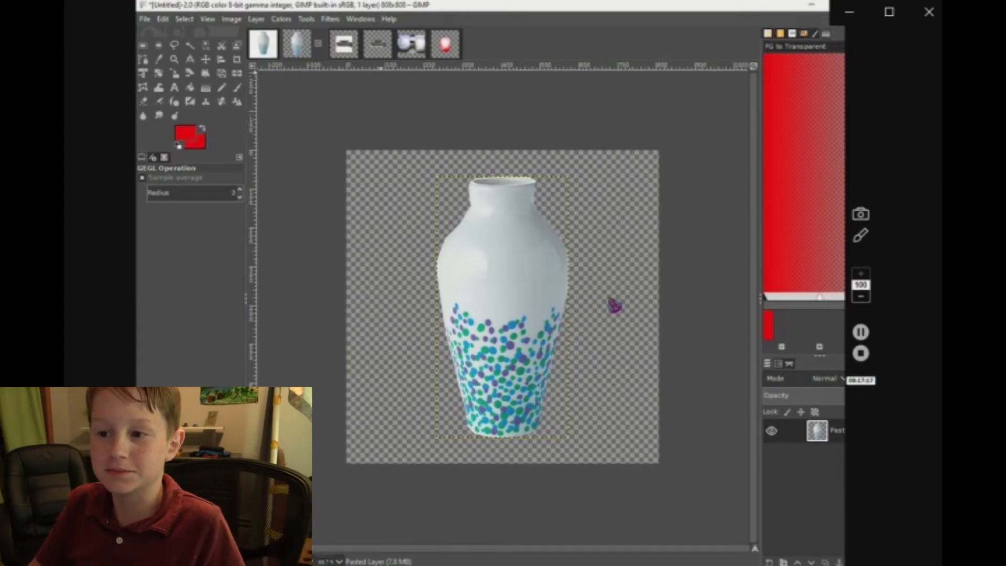
{"action": "mouse_move", "coordinate": [349, 162]}
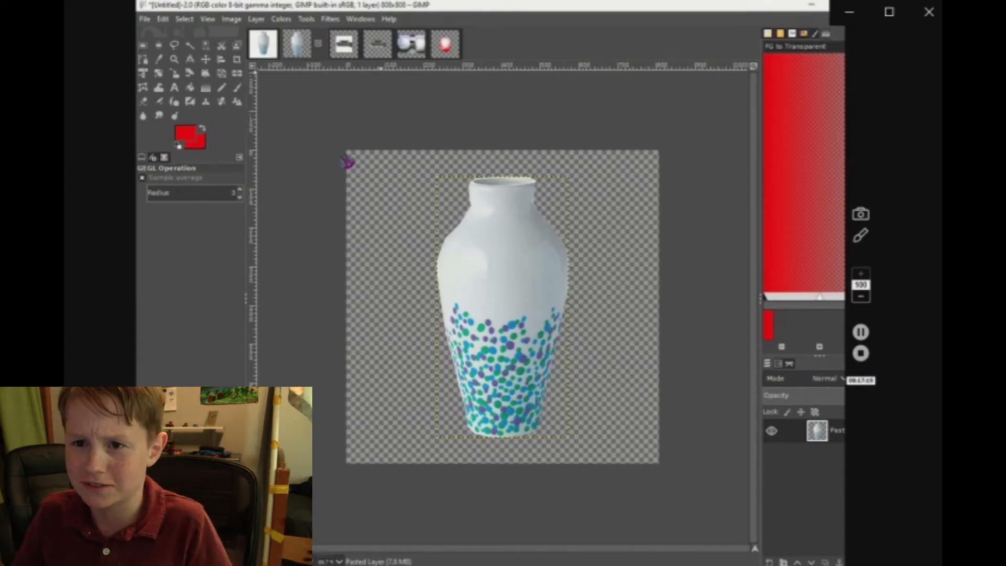
Perspective-transform the dotted vase, pulling its neck inward and stretching the base into a diagonal tilt
{"action": "left_click", "coordinate": [221, 73]}
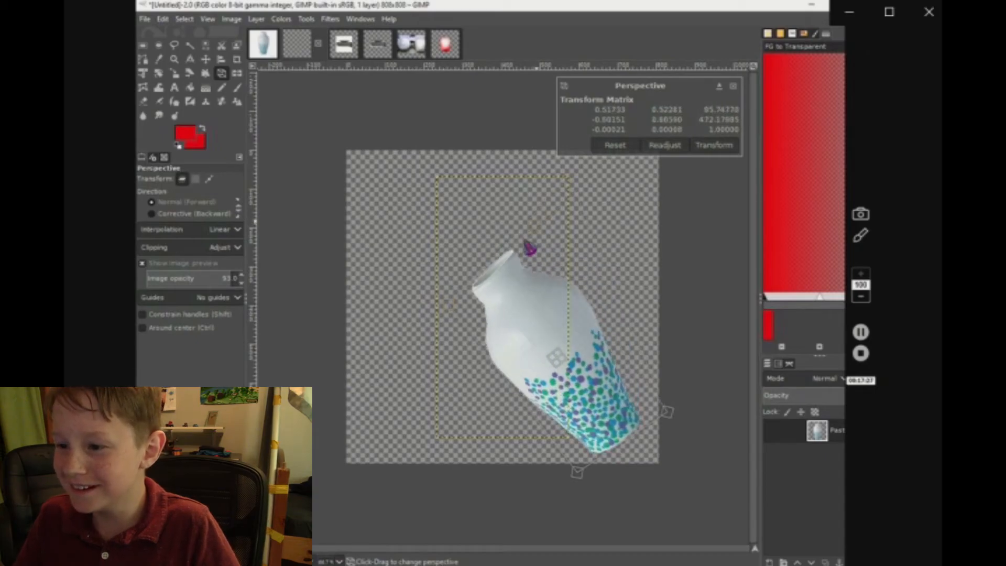
{"action": "left_click_drag", "start_coordinate": [533, 247], "coordinate": [468, 340]}
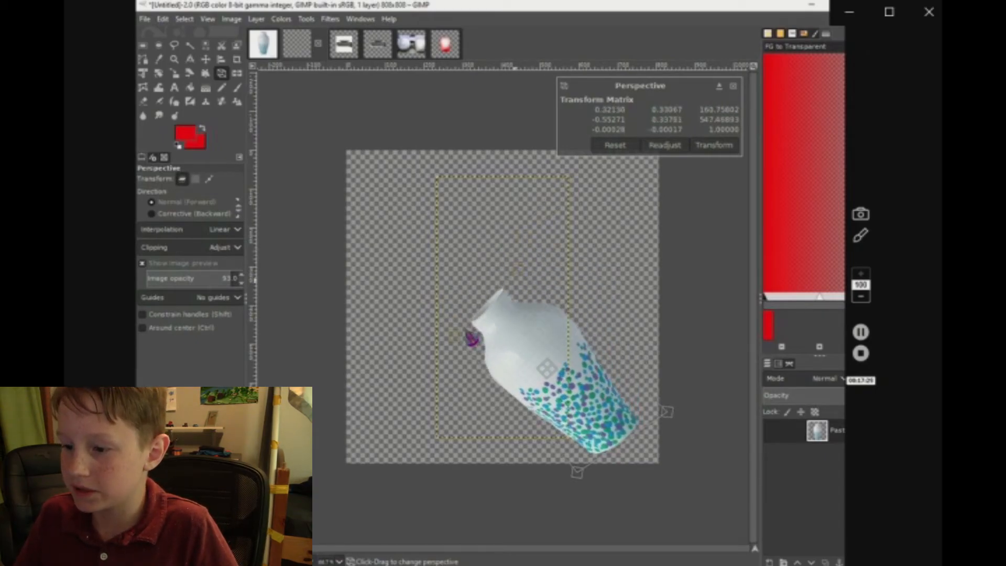
{"action": "left_click_drag", "start_coordinate": [472, 340], "coordinate": [680, 403]}
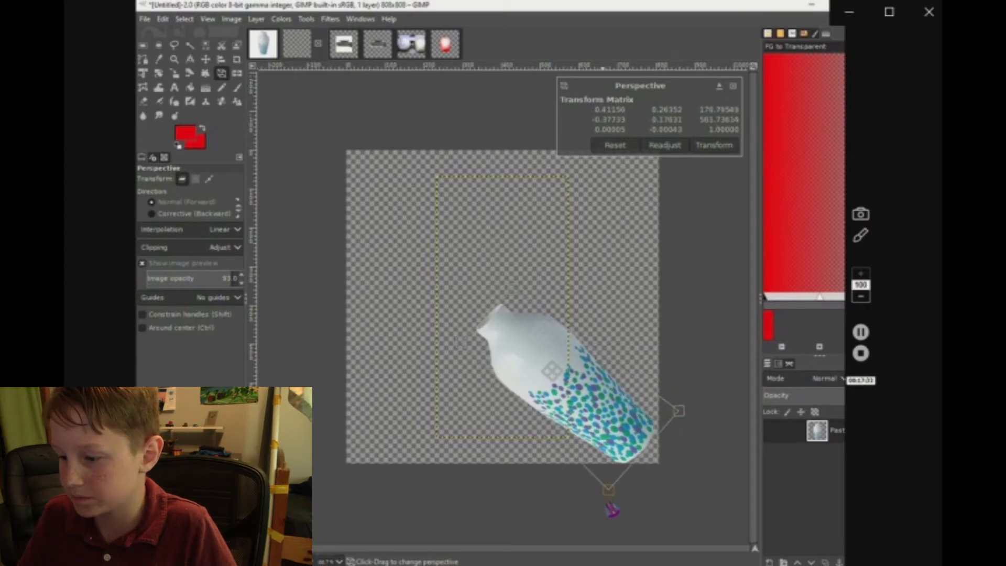
{"action": "left_click_drag", "start_coordinate": [610, 507], "coordinate": [517, 298]}
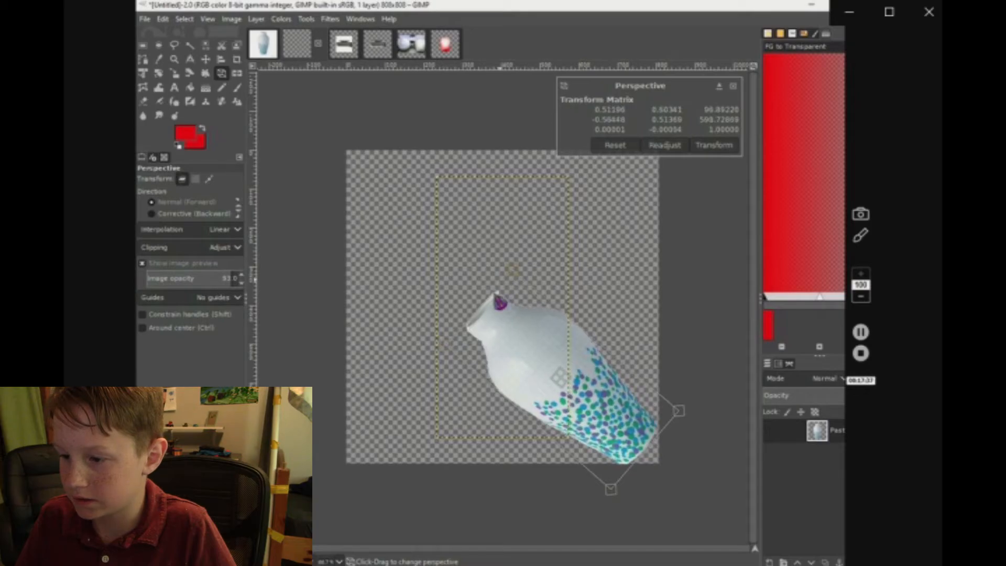
{"action": "left_click_drag", "start_coordinate": [507, 302], "coordinate": [475, 350]}
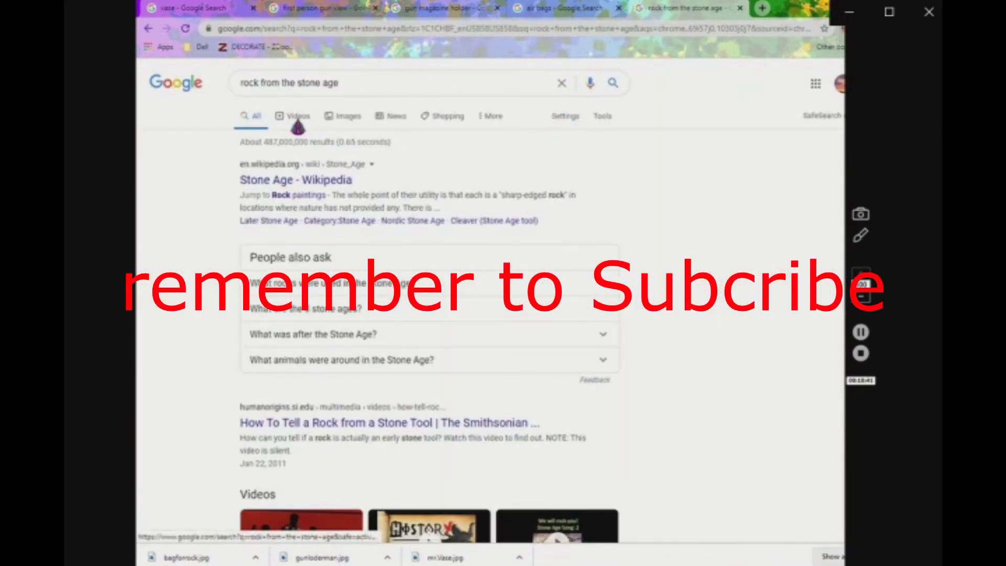
Show image results for 'rock from the stone age' and open one rock image
{"action": "left_click", "coordinate": [340, 110]}
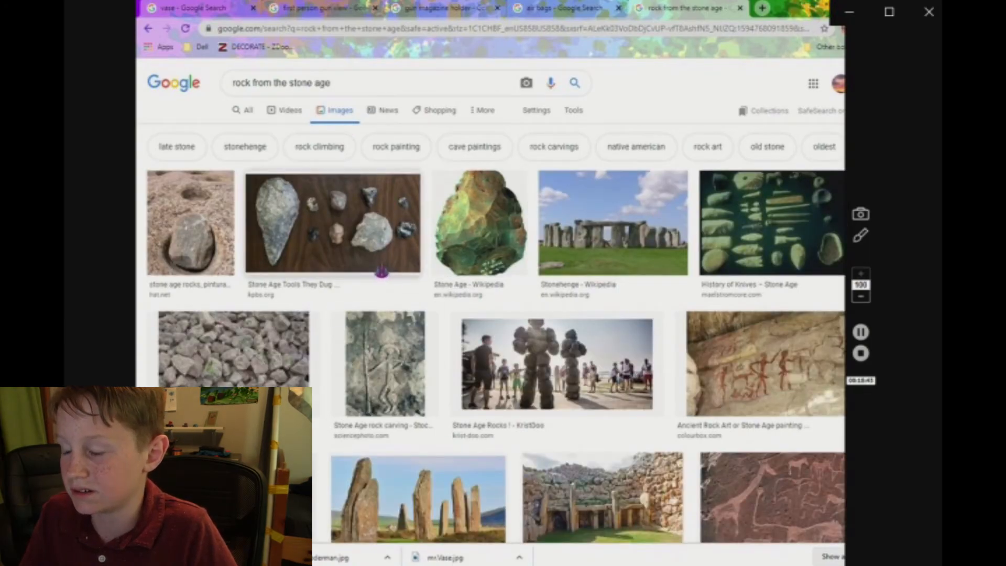
{"action": "left_click", "coordinate": [332, 222]}
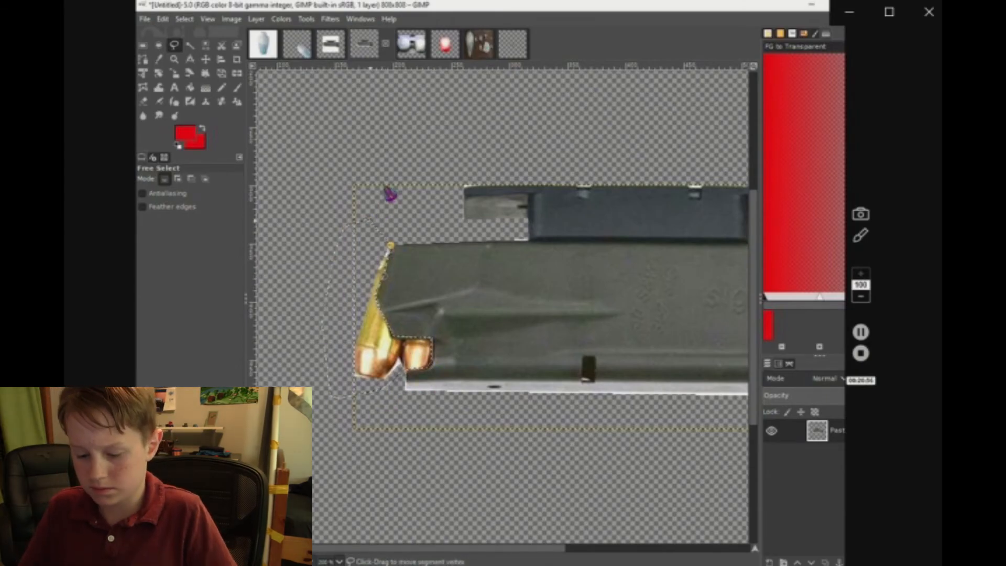
Perspective-reshape the pasted rock to squeeze and widen it over the magazine's bullet end
{"action": "left_click", "coordinate": [221, 72]}
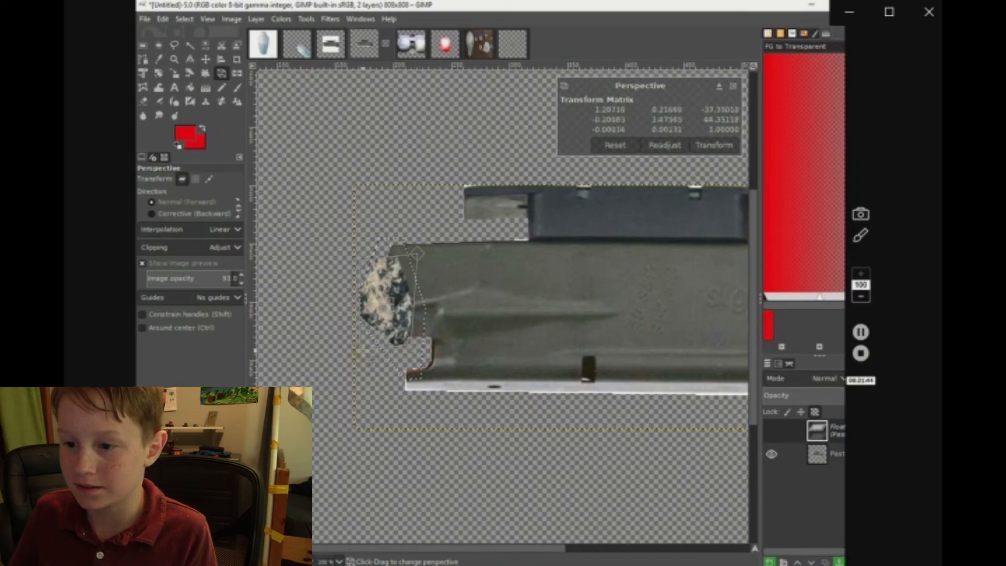
{"action": "left_click_drag", "start_coordinate": [394, 253], "coordinate": [395, 277]}
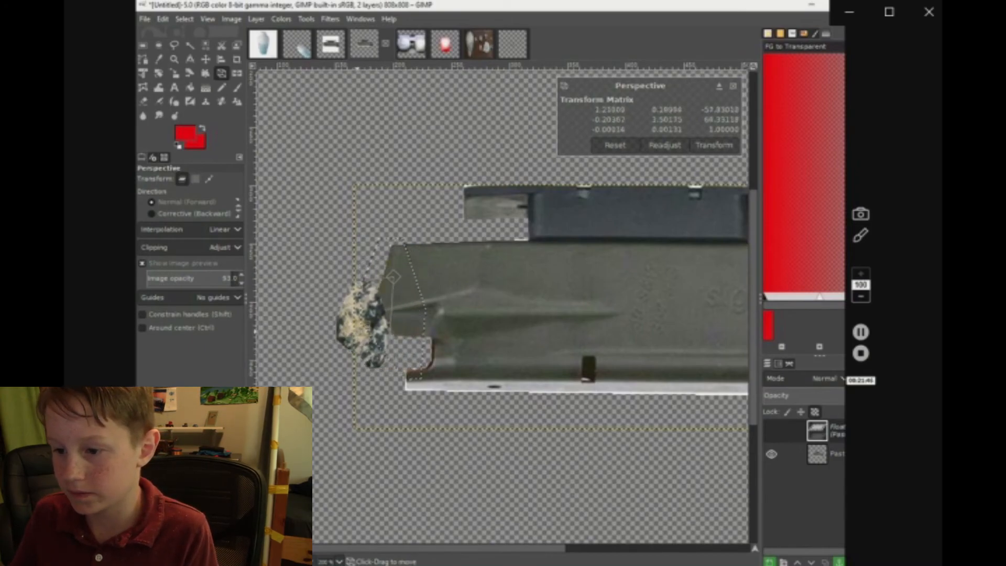
{"action": "left_click_drag", "start_coordinate": [395, 276], "coordinate": [404, 266]}
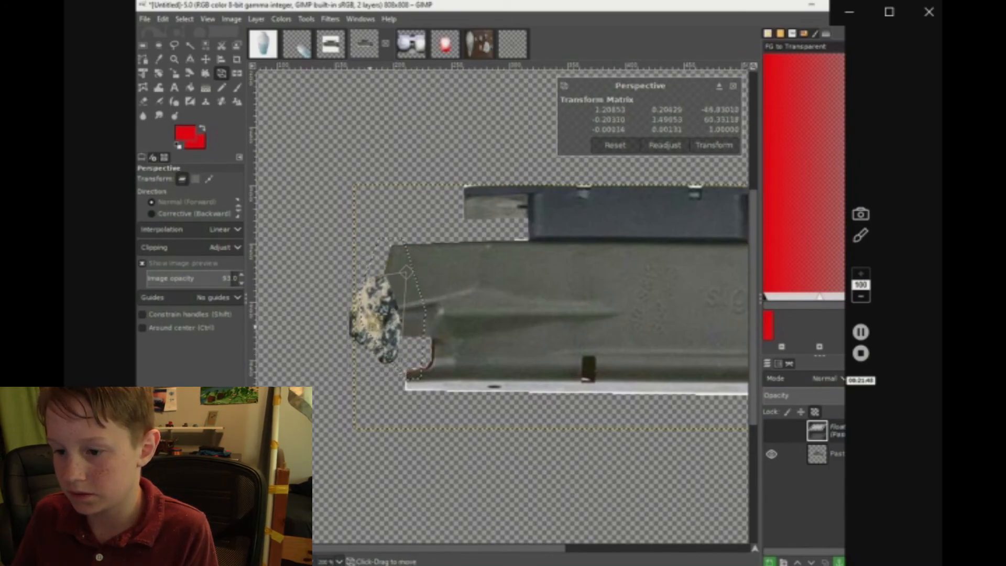